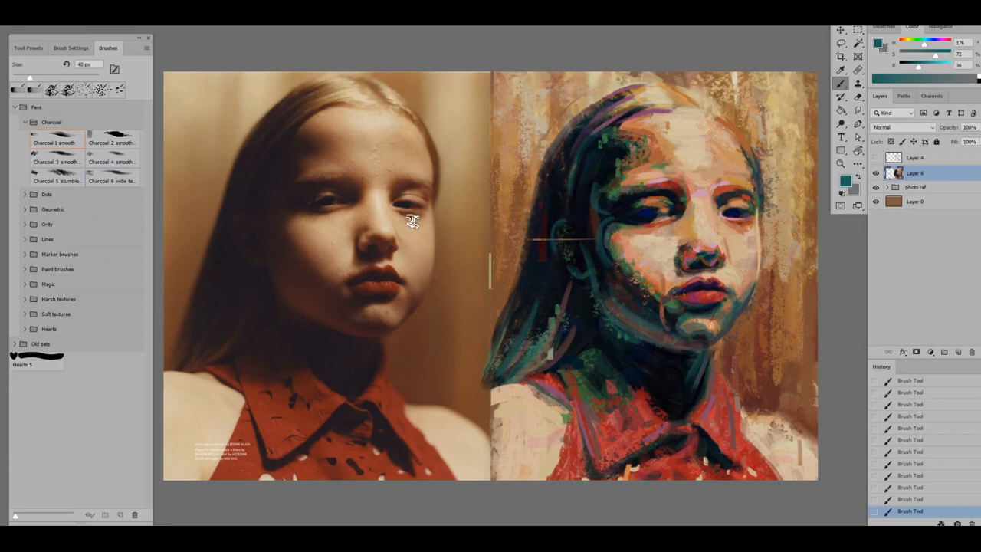
Paint a textured blue-gray background over the warm brown and blend the facial strokes
left_click(48, 239)
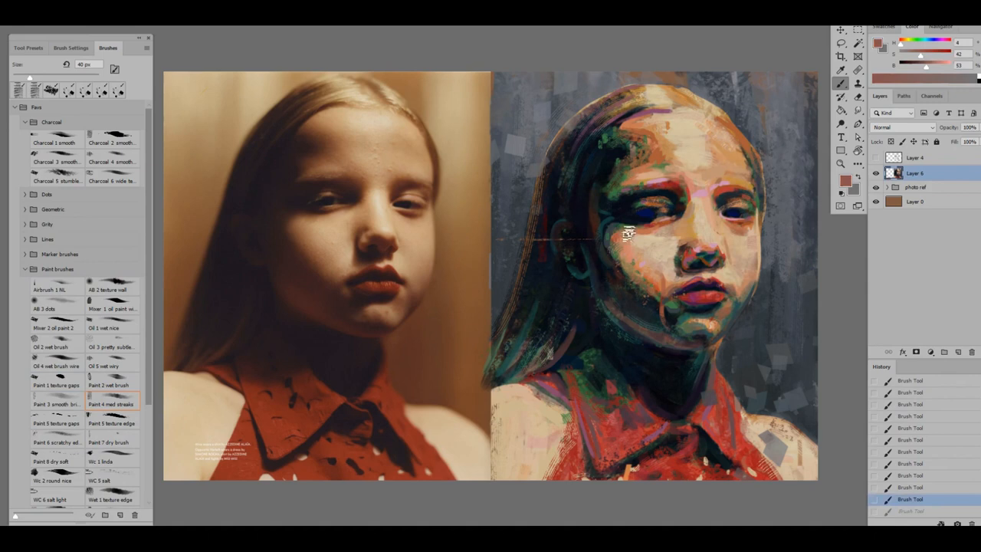
left_click_drag(628, 234, 712, 283)
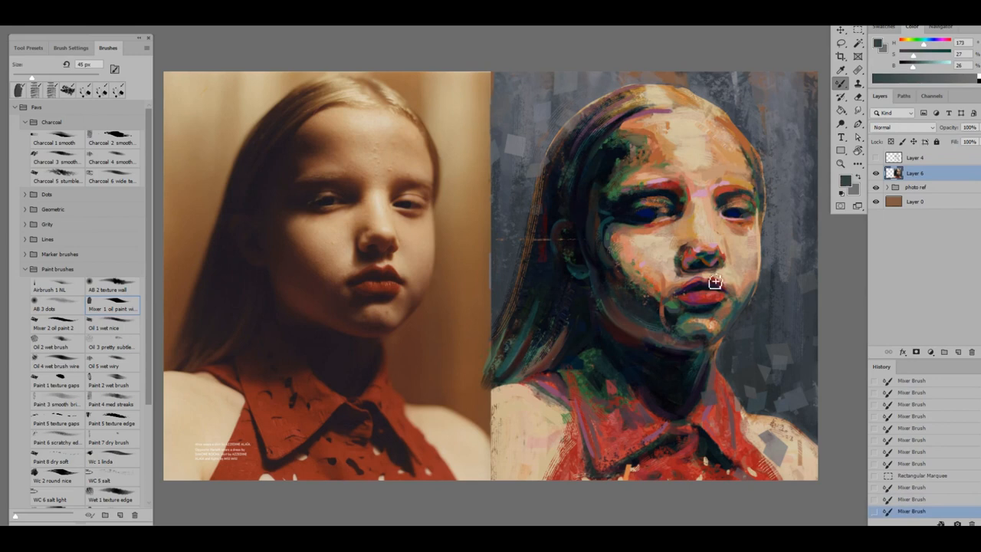